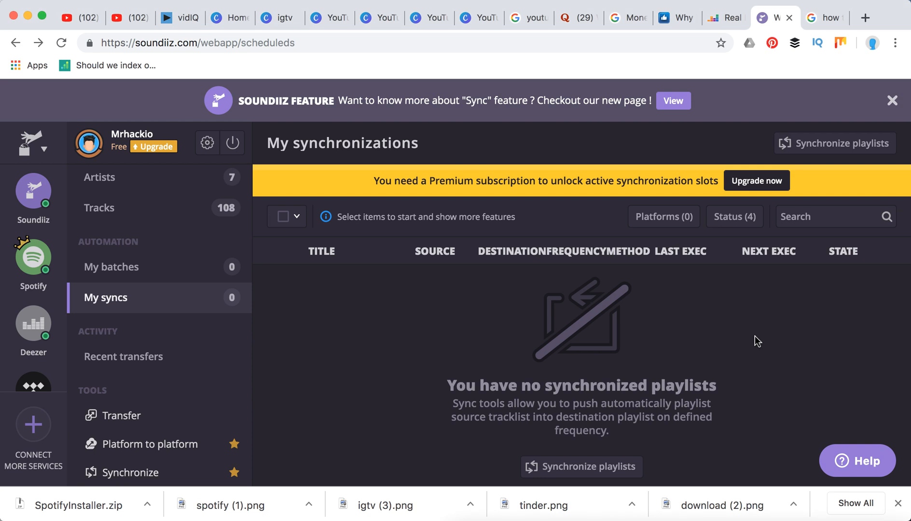
mouse_move(410, 337)
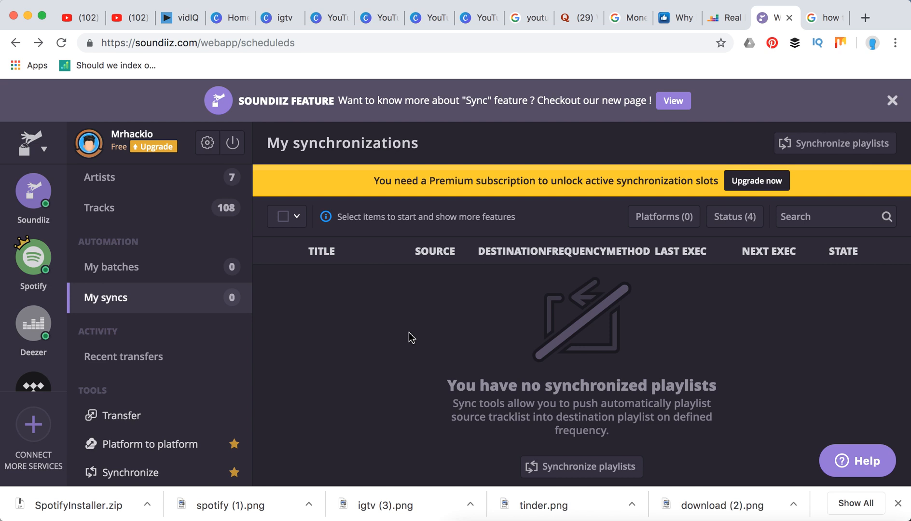
mouse_move(412, 321)
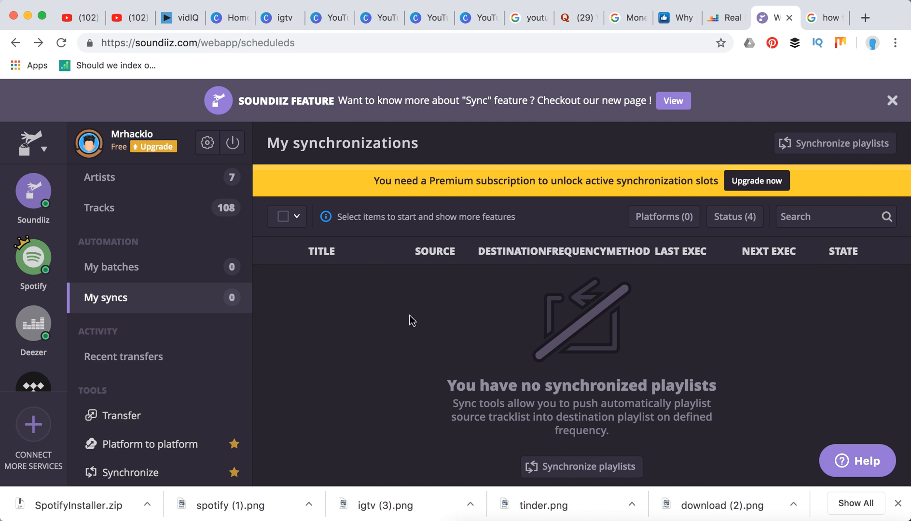
mouse_move(569, 145)
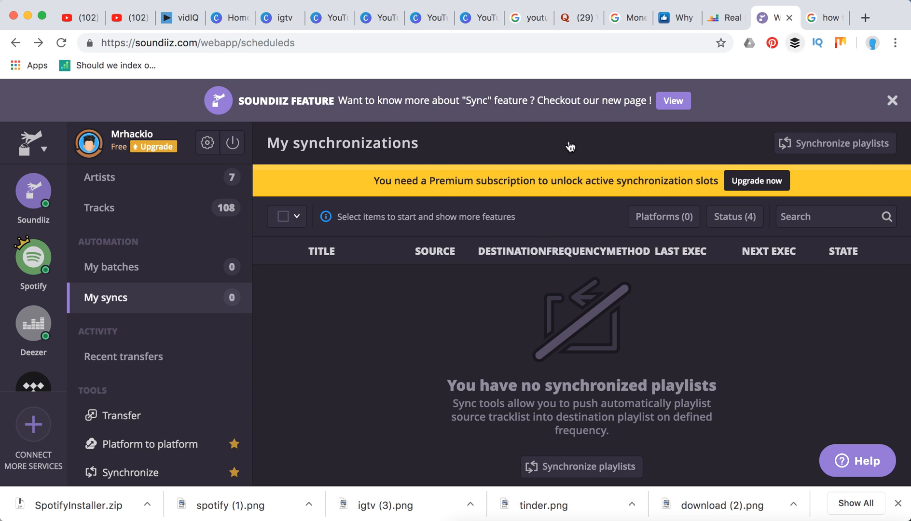
Step: Look through the full list of connectable music services, then close it
scroll("down", 3)
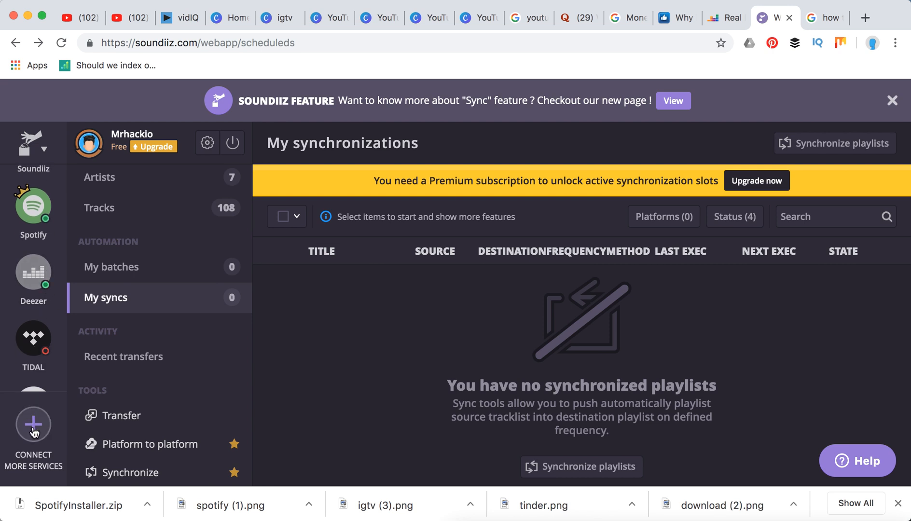
left_click(149, 43)
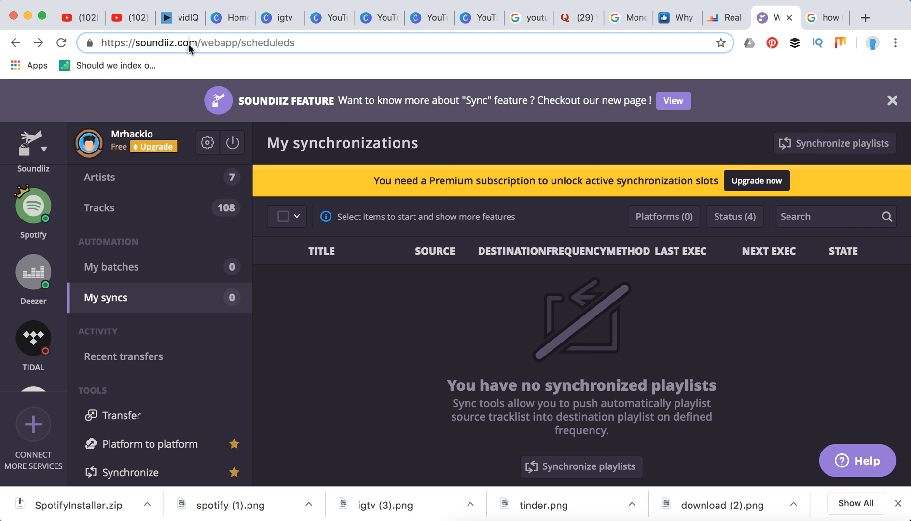
mouse_move(136, 143)
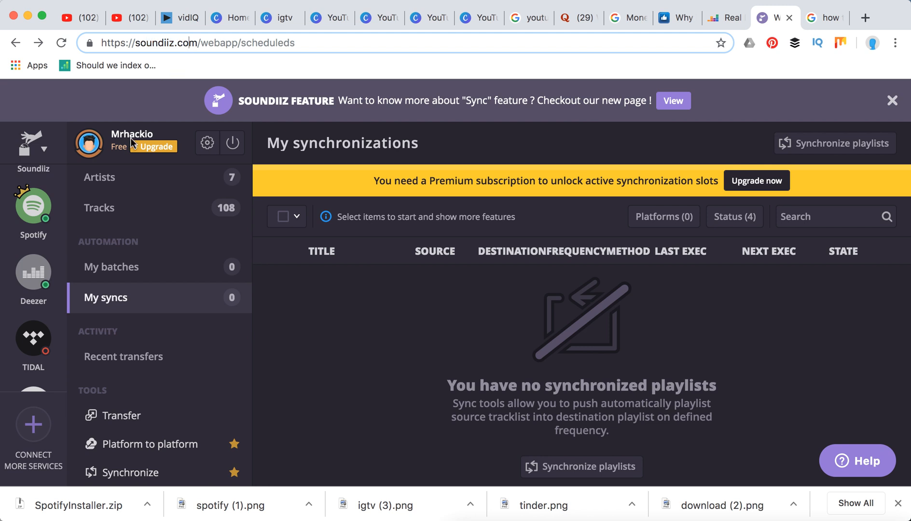
left_click(33, 424)
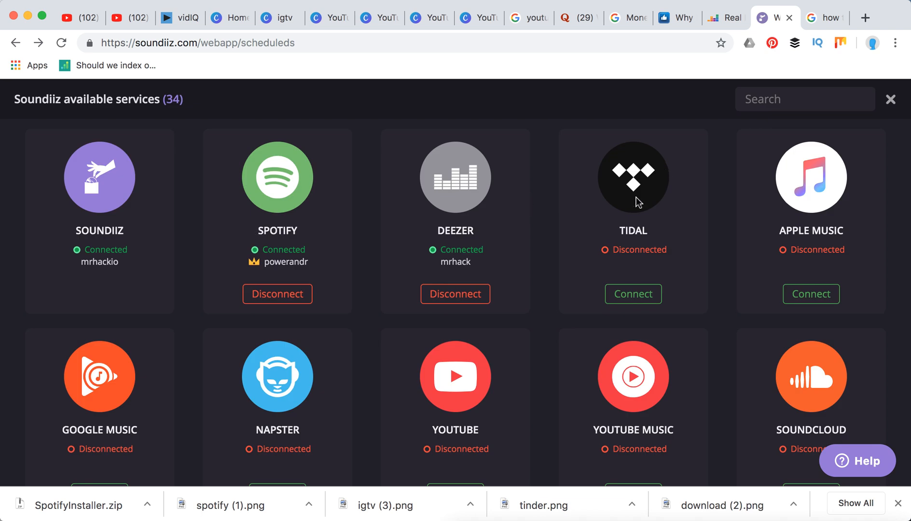
mouse_move(714, 170)
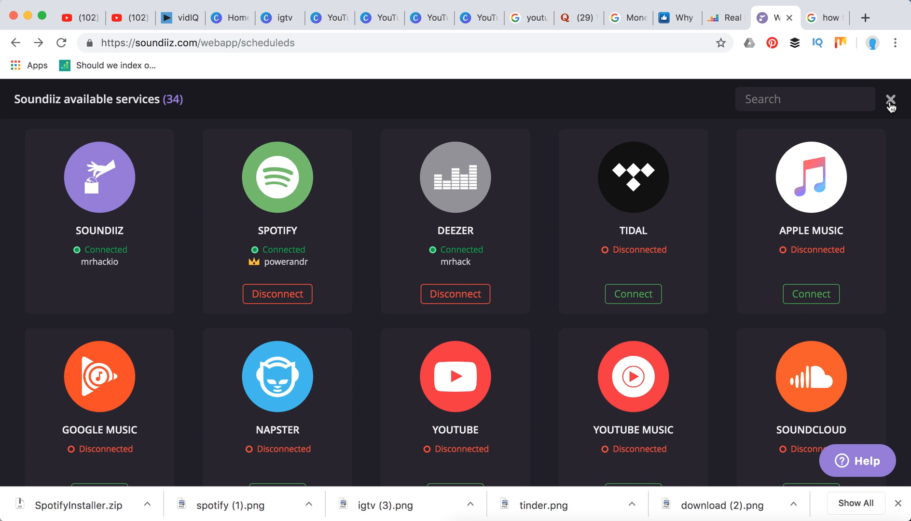
left_click(890, 98)
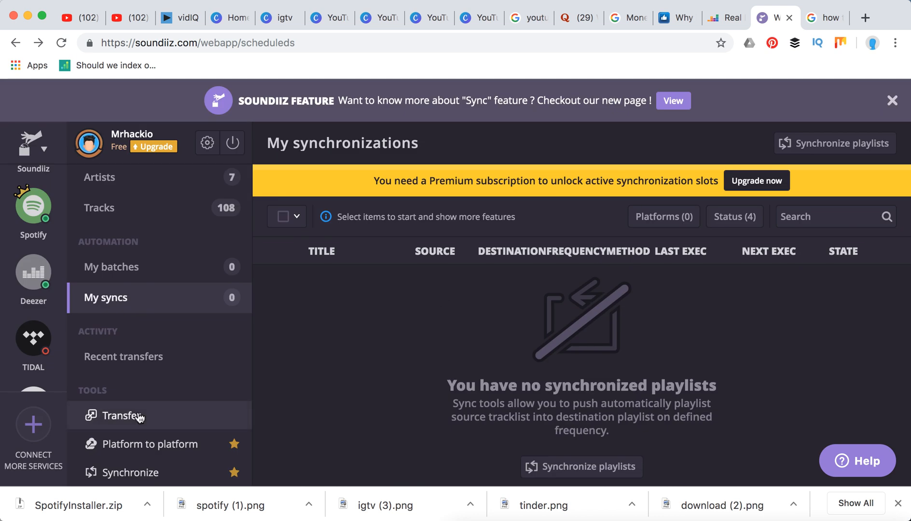
Step: Transfer Spotify's Bass Explosion playlist, keeping its settings and all 75 tracks, to TIDAL
left_click(122, 416)
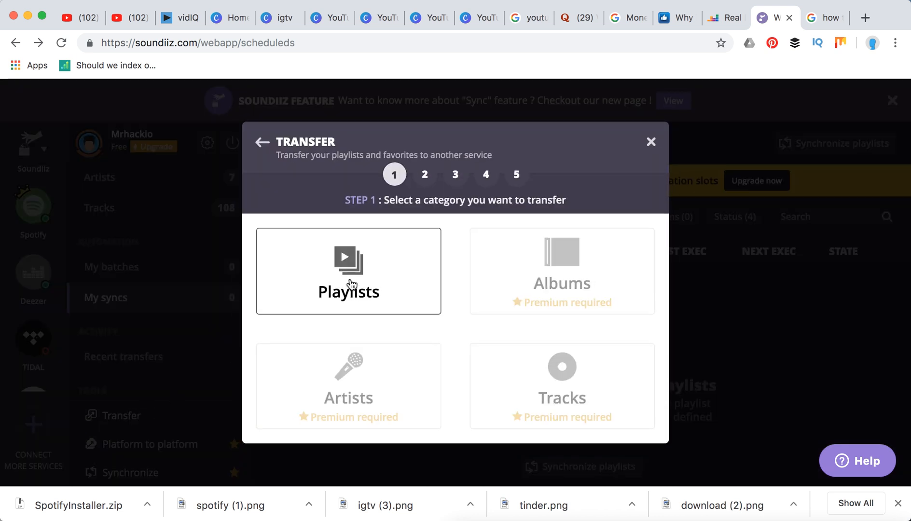
left_click(349, 270)
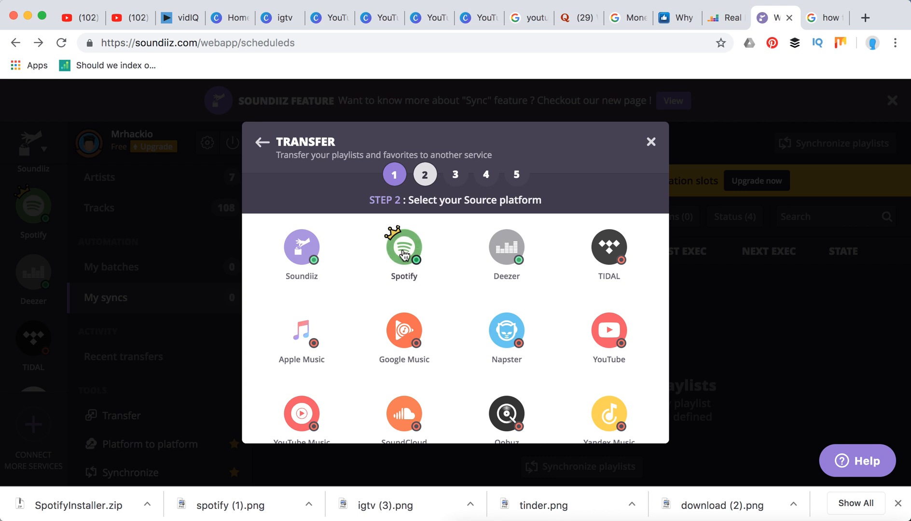
left_click(404, 248)
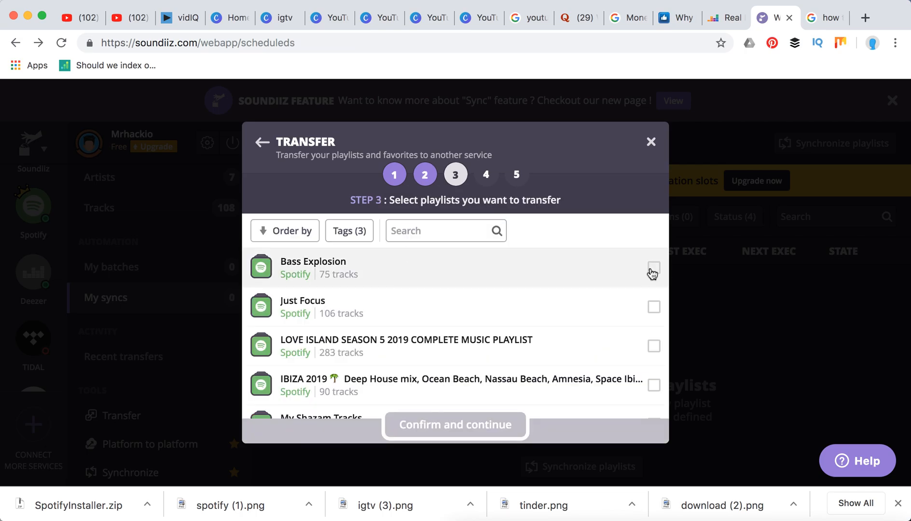
left_click(455, 425)
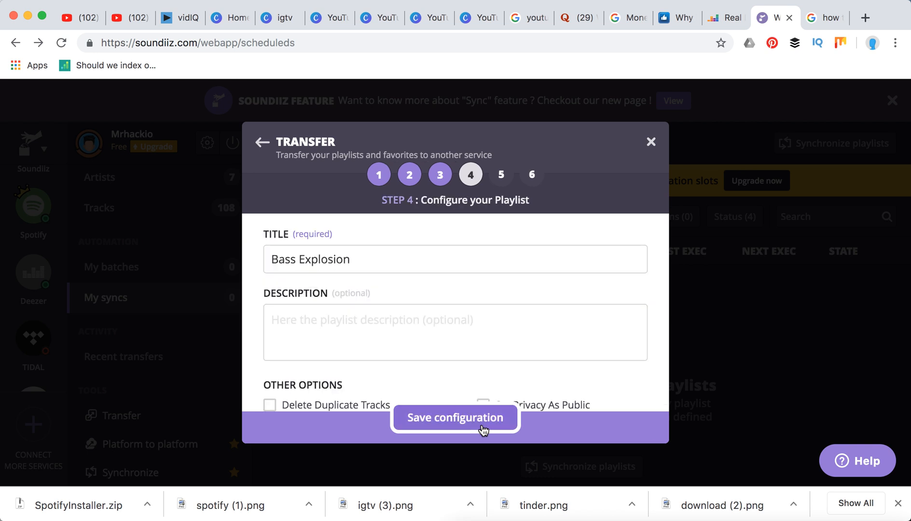
left_click(455, 418)
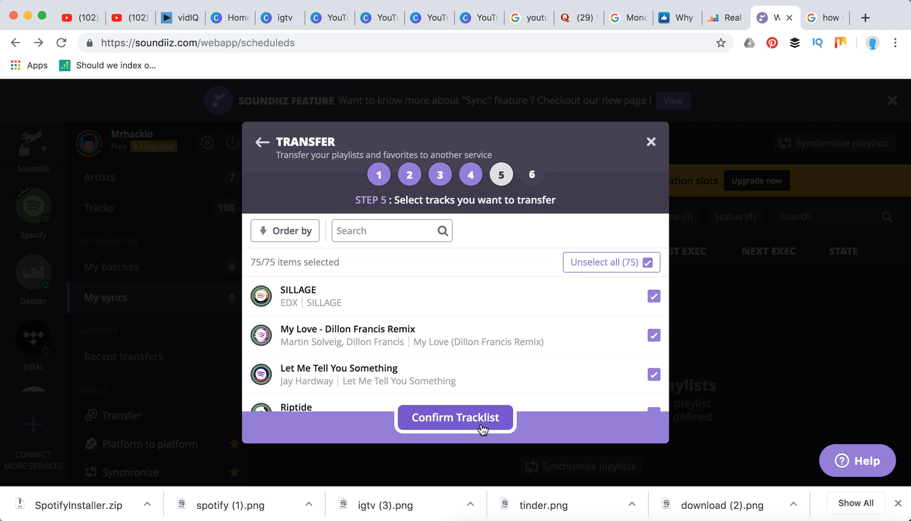
left_click(455, 417)
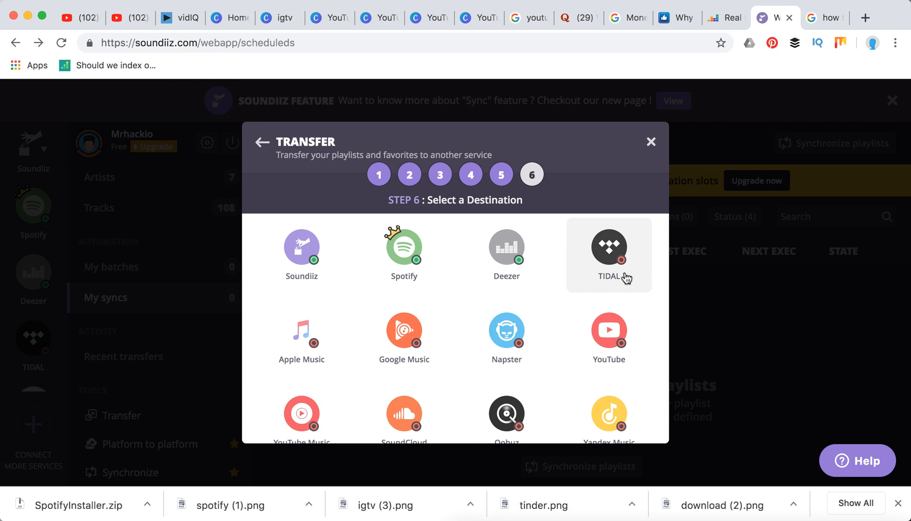
left_click(651, 142)
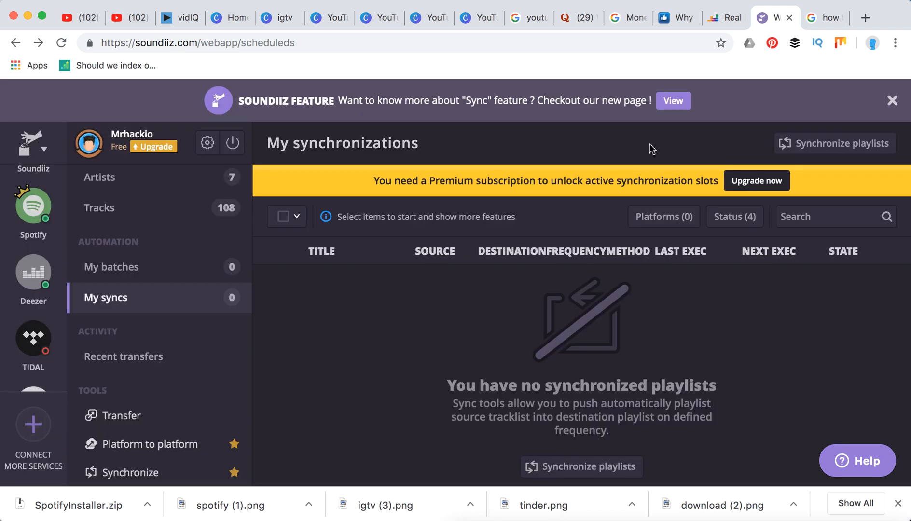
mouse_move(648, 144)
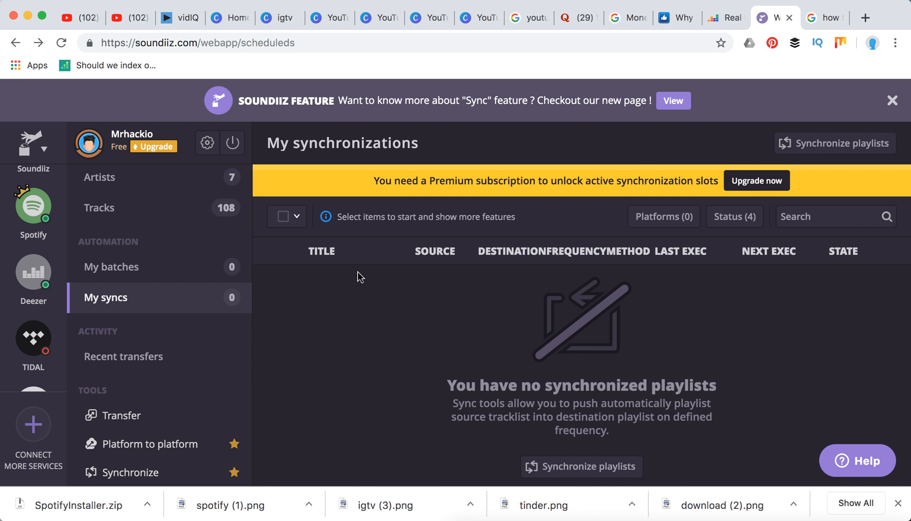
mouse_move(166, 422)
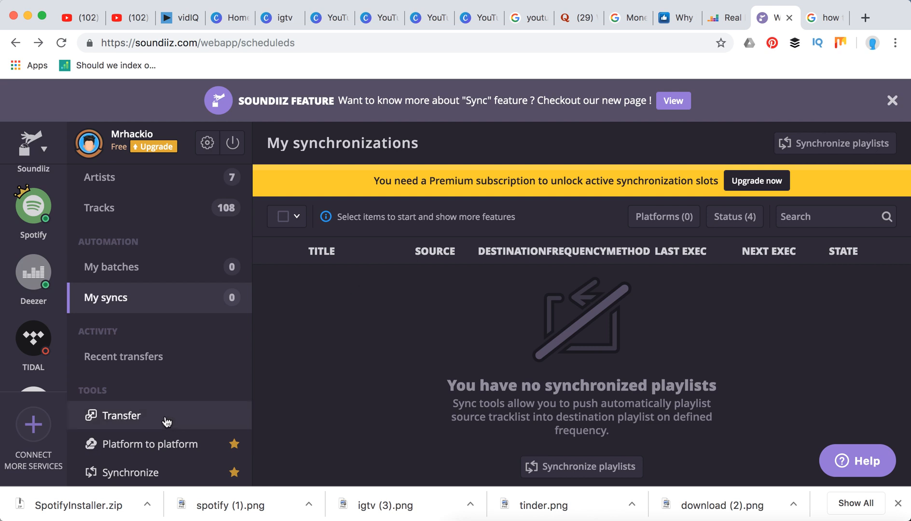
Step: Reopen and close the Transfer wizard, then view the Platform to Platform feature
left_click(122, 416)
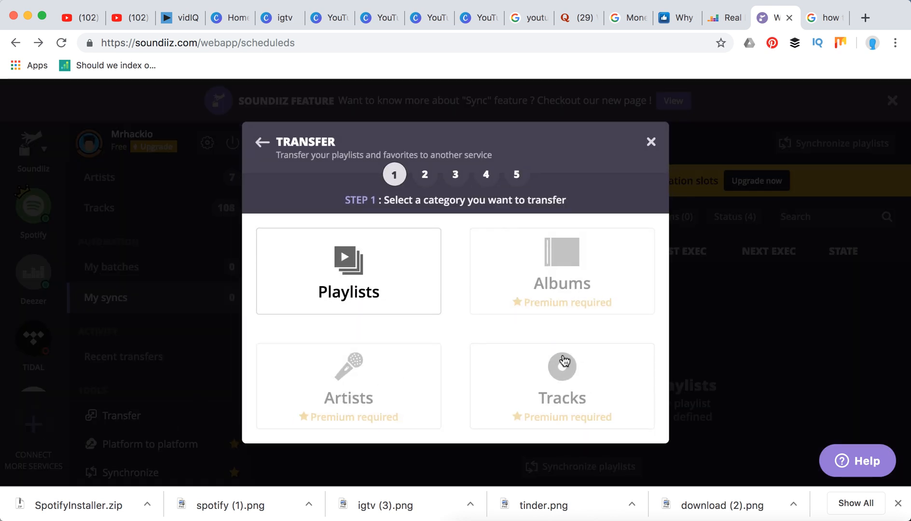
left_click(651, 141)
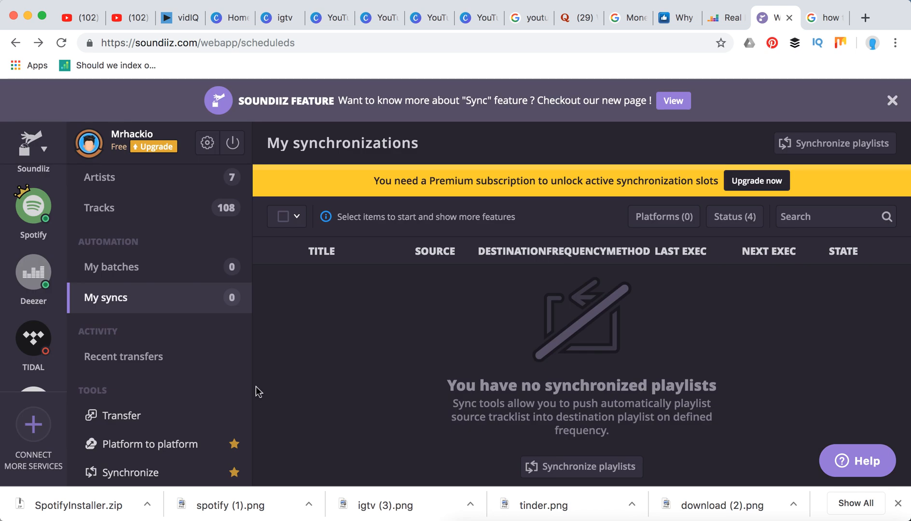
left_click(150, 444)
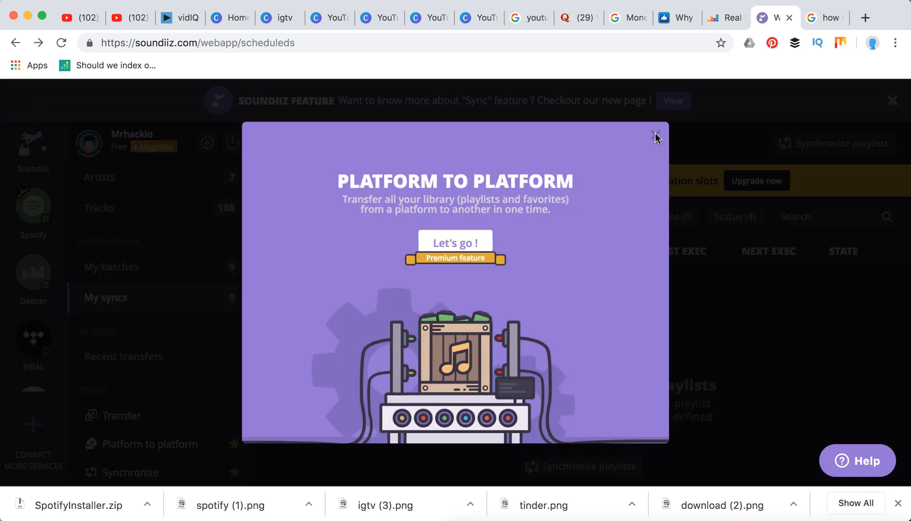
Step: Dismiss the Platform to Platform overview, start Synchronize, then abandon the setup
left_click(654, 134)
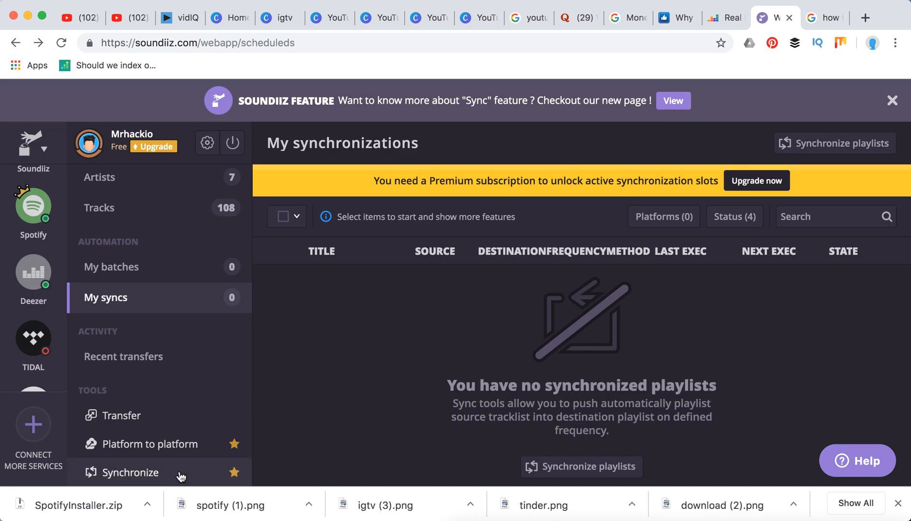
left_click(132, 473)
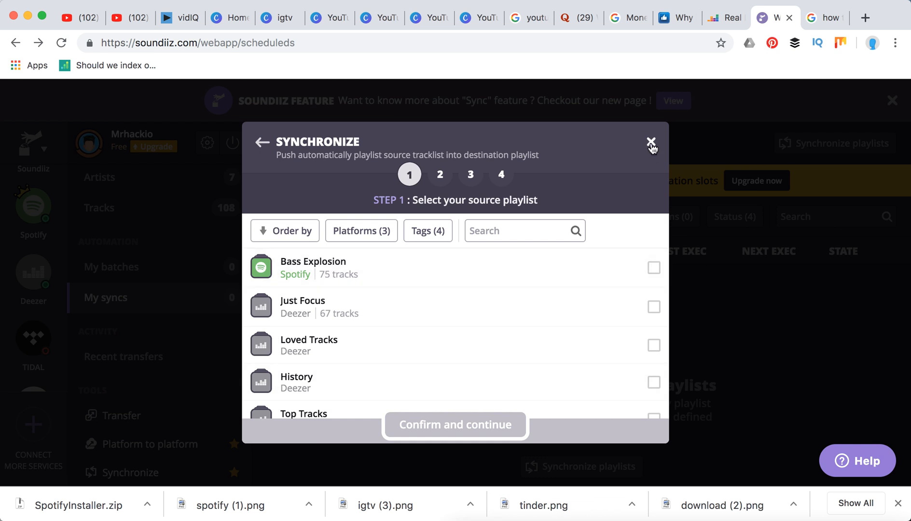
left_click(649, 140)
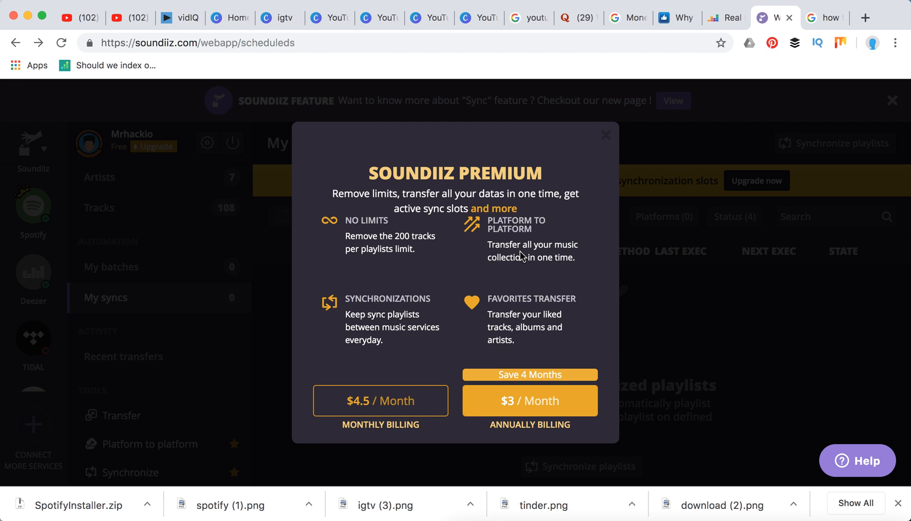
Step: Dismiss the Soundiiz Premium offer of $4.5 monthly or $3 annually
left_click(606, 135)
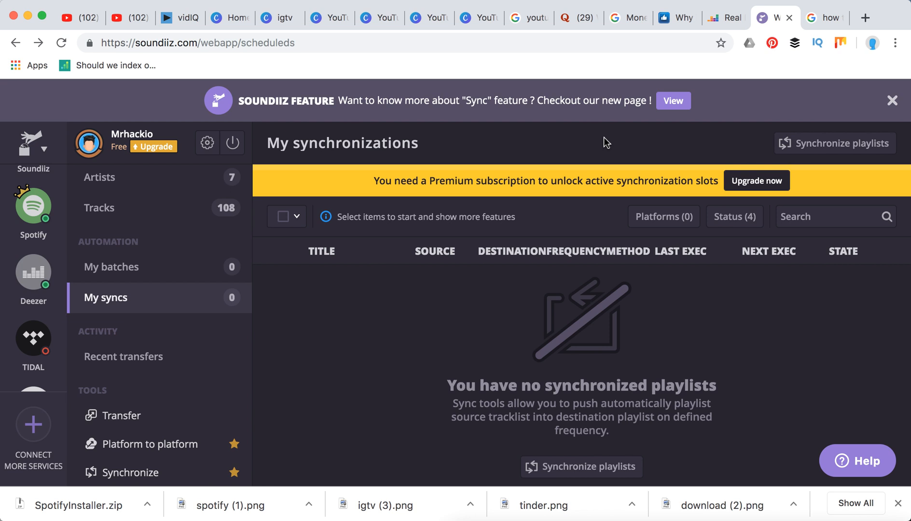
mouse_move(601, 146)
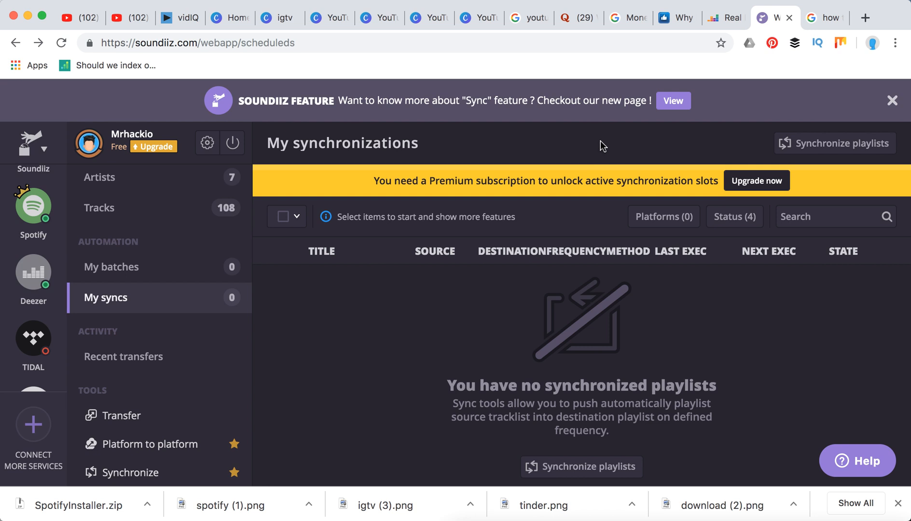